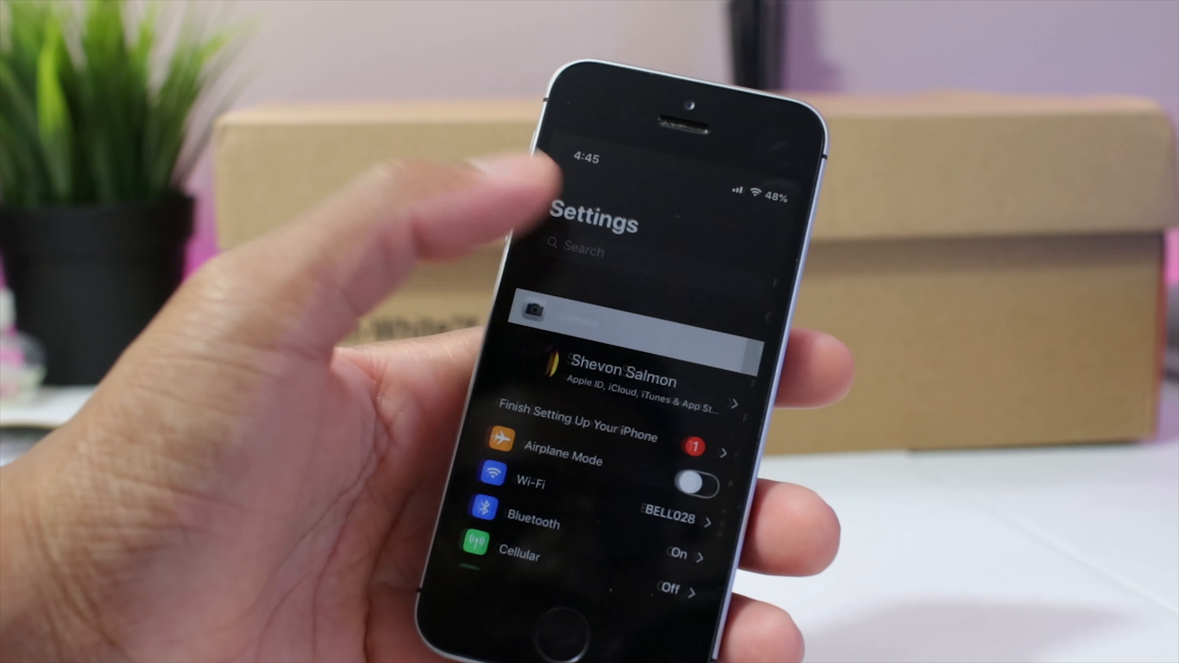
Scroll the dark-themed main Settings list past Airplane Mode, Wi-Fi, Bluetooth and Cellular.
scroll(down, 3)
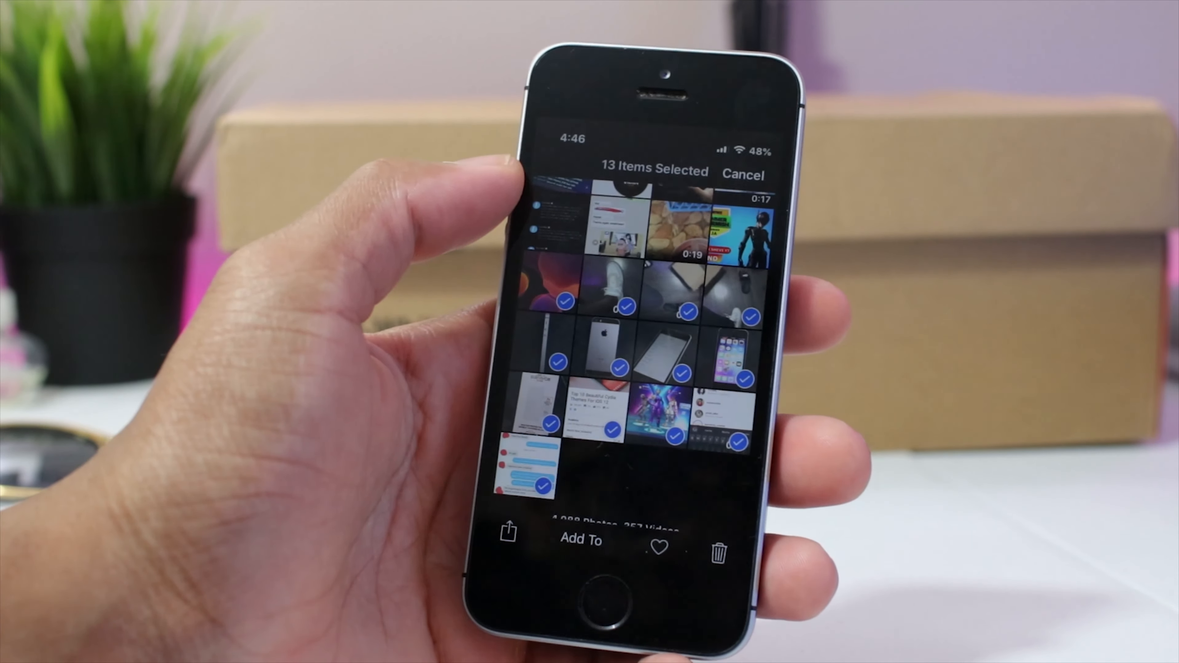
Select thirteen thumbnails at once in the Photos library.
click(745, 175)
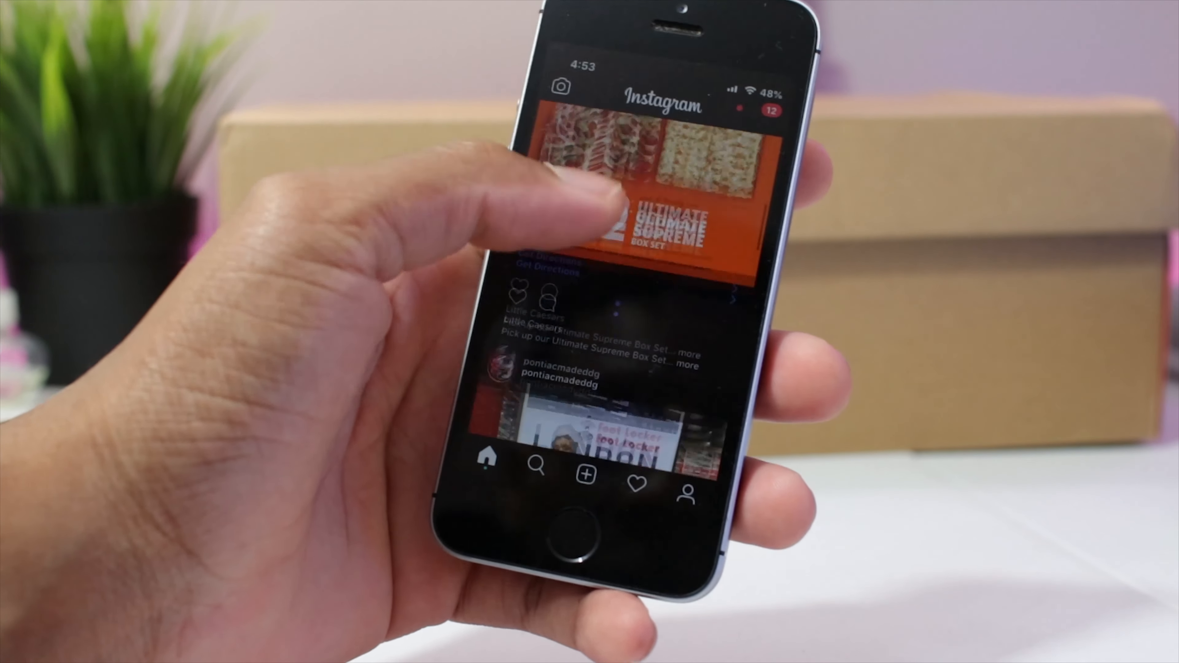
Launch iCleaner Pro from the Spotlight search results.
scroll(down, 3)
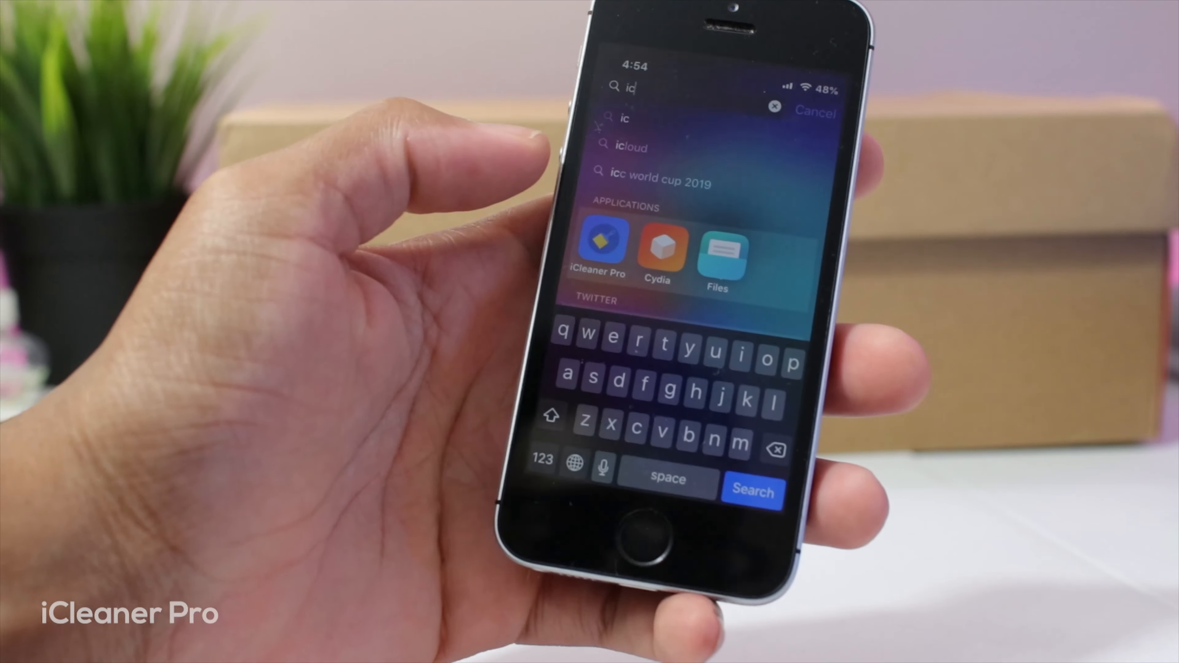
click(601, 243)
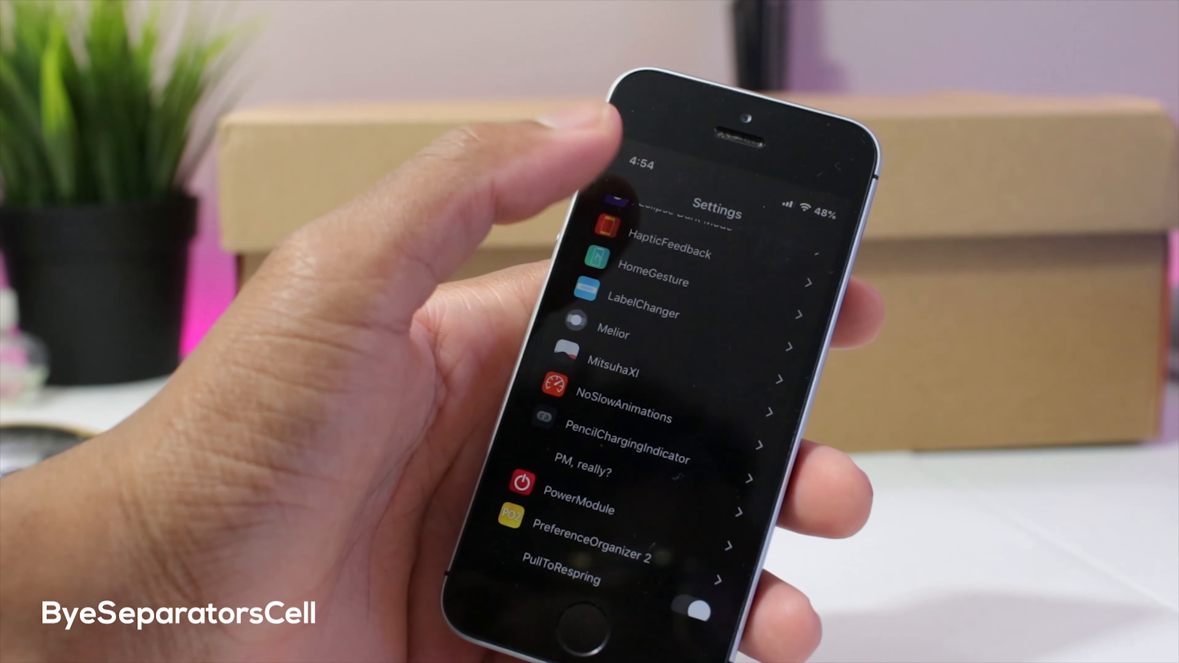
Reach the tweak preference entries in Settings, including Dune and Eclipse Dark Mode.
scroll(down, 3)
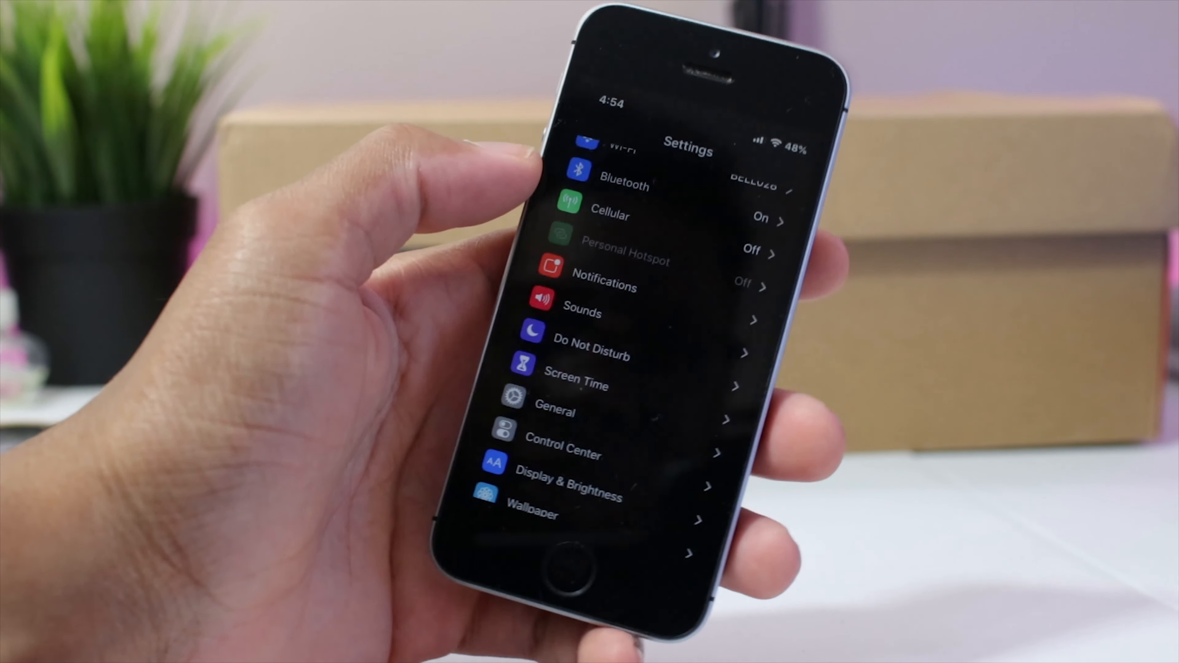
scroll(down, 3)
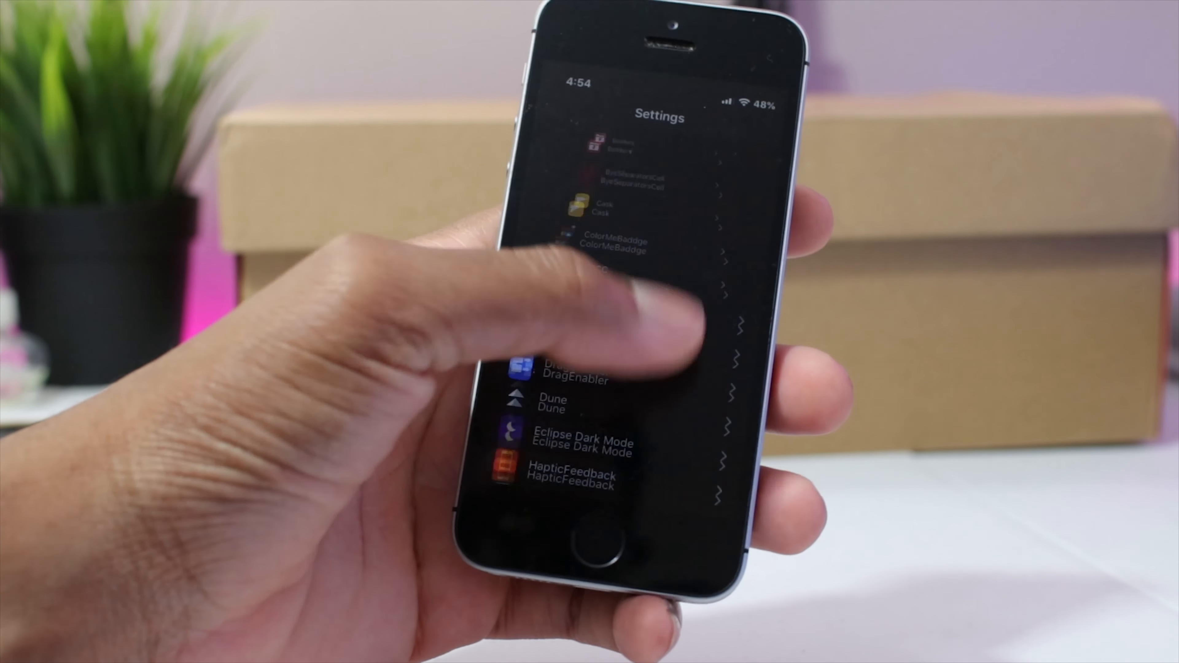
click(602, 210)
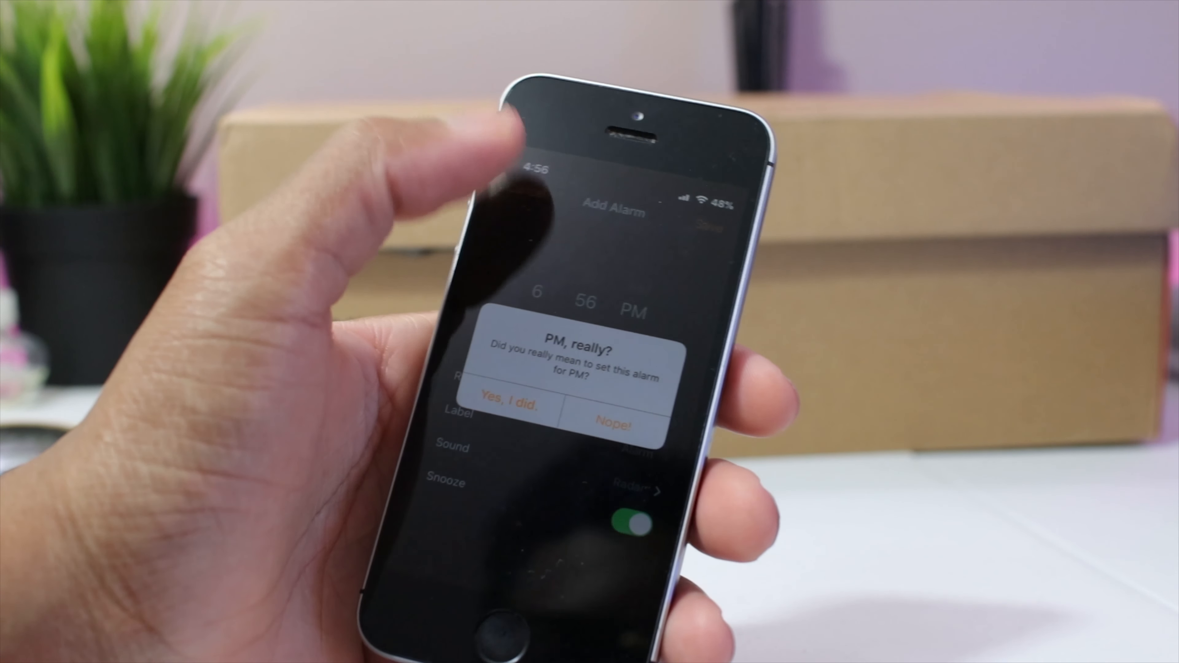
Save the new 6:56 PM alarm so the 'PM, really?' confirmation appears.
click(510, 400)
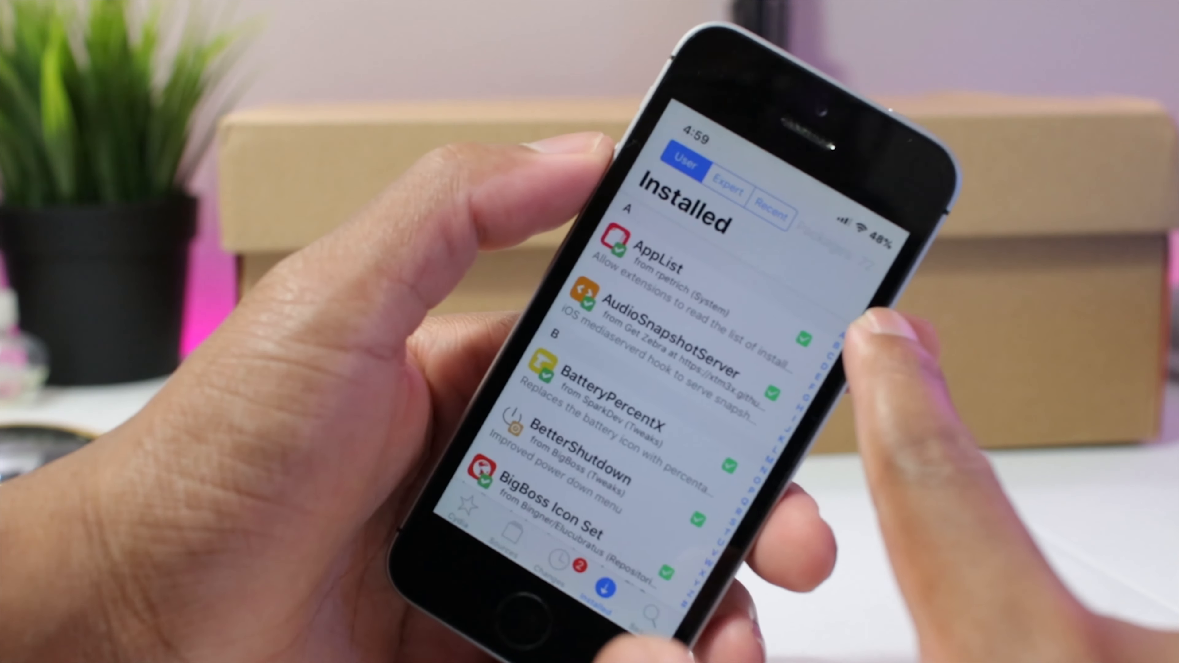
Scroll through the Installed tab's User package list before the Changes page.
scroll(down, 3)
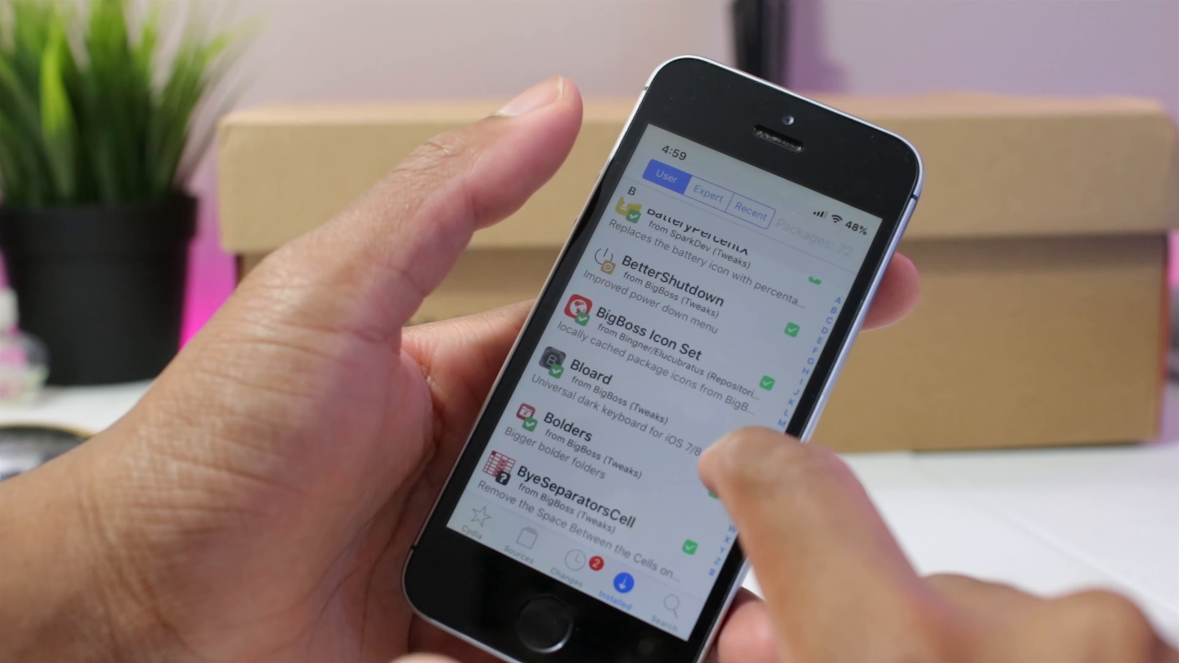
scroll(down, 3)
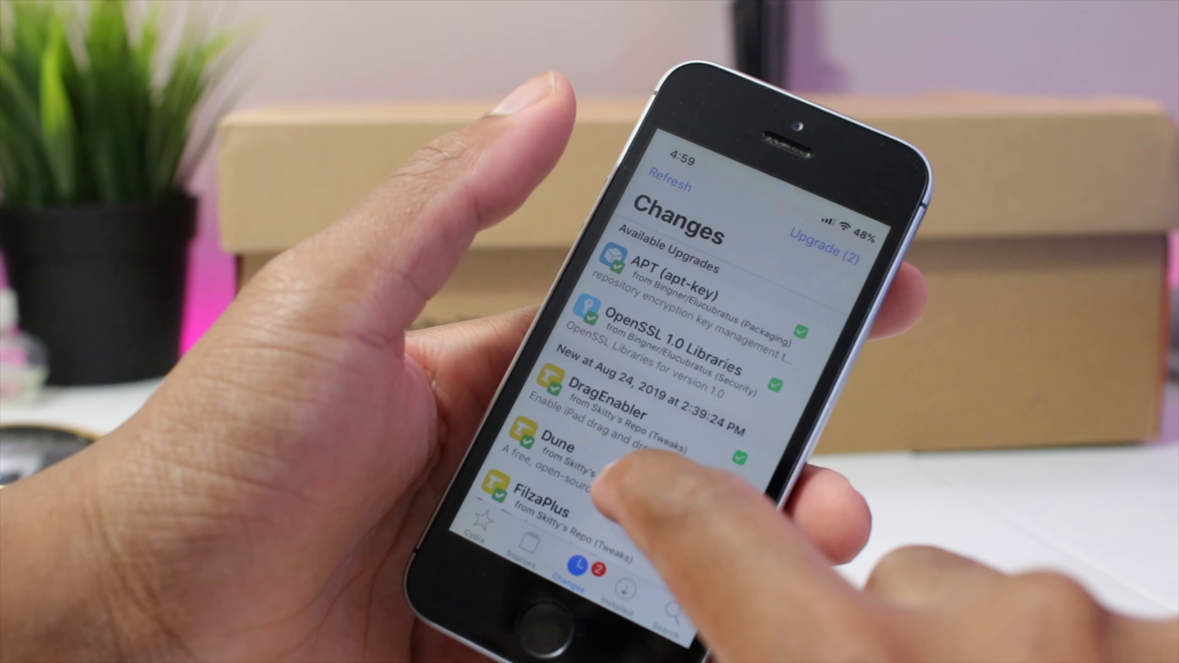
scroll(down, 3)
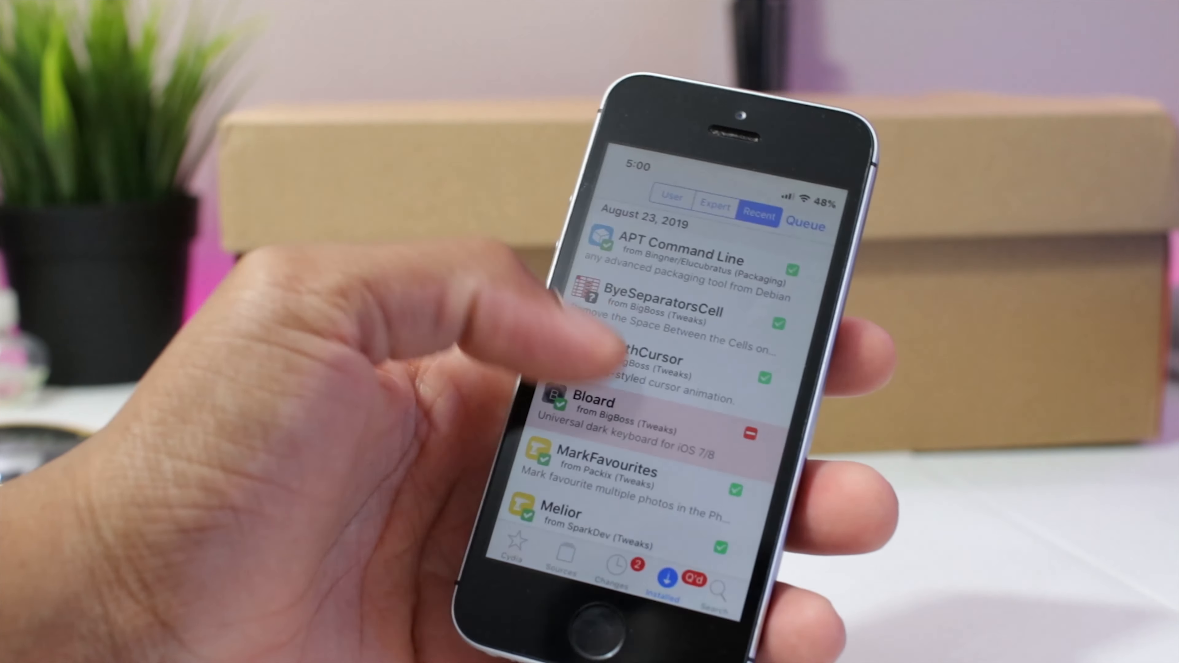
Scroll the Recent installed list to Bloard, queued for removal.
scroll(down, 3)
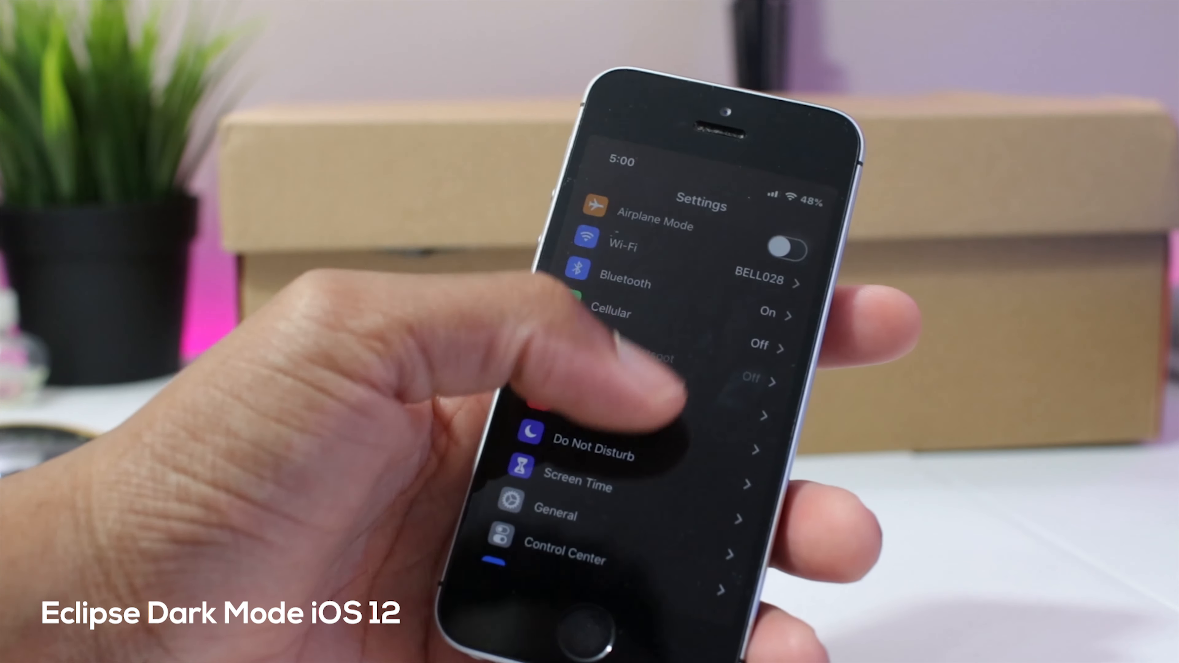
Scroll the dark Settings list down to the Dune preferences entry.
scroll(down, 3)
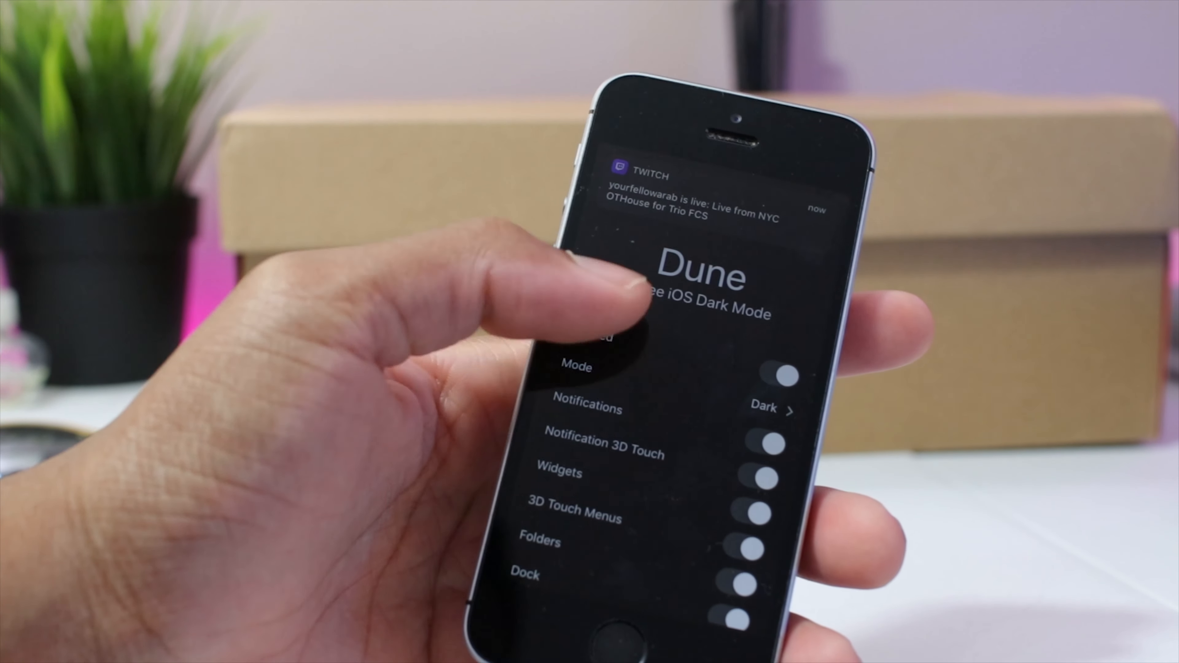
scroll(down, 3)
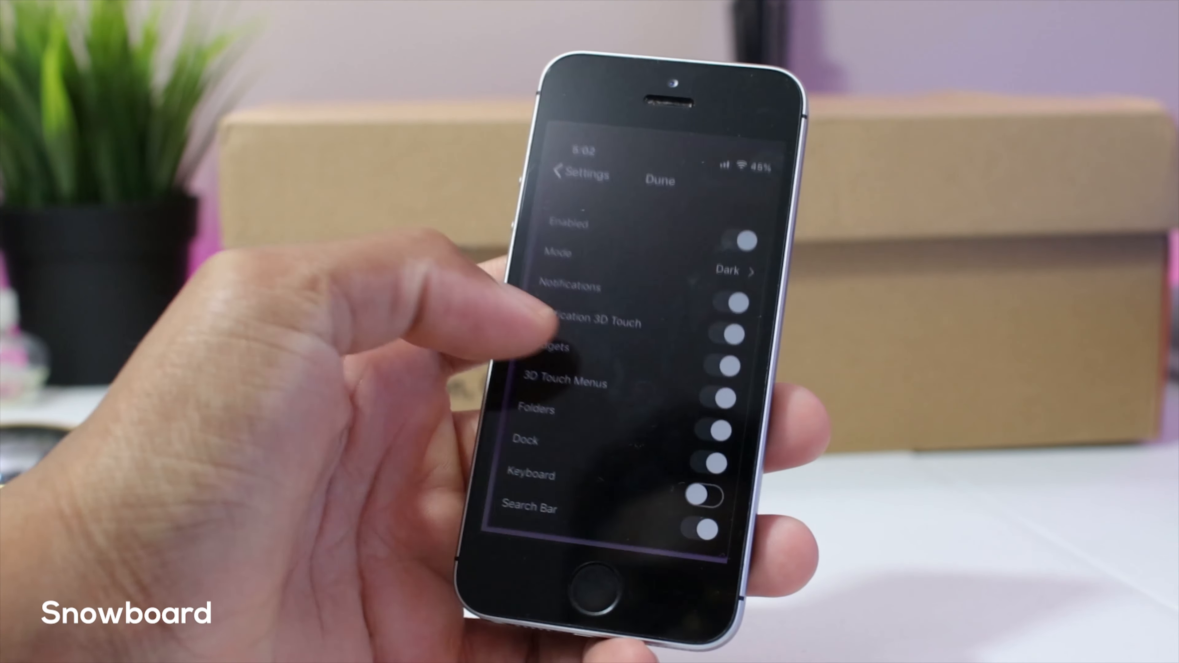
Return from Dune's options to the dark Settings list of tweak panes.
click(561, 172)
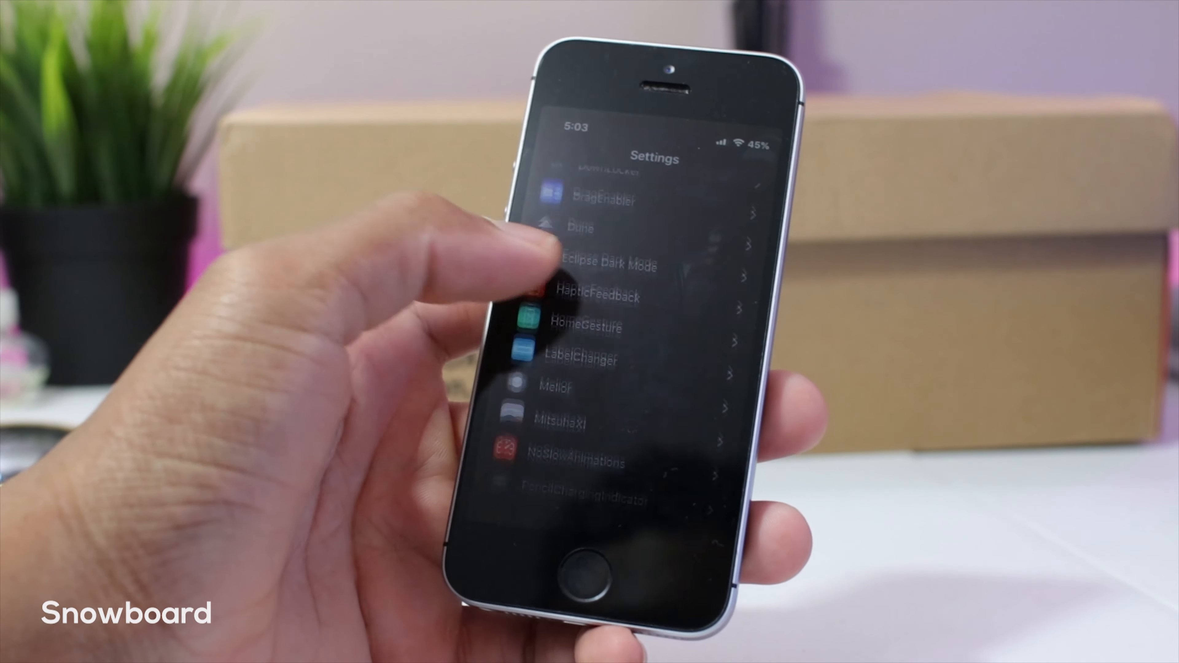